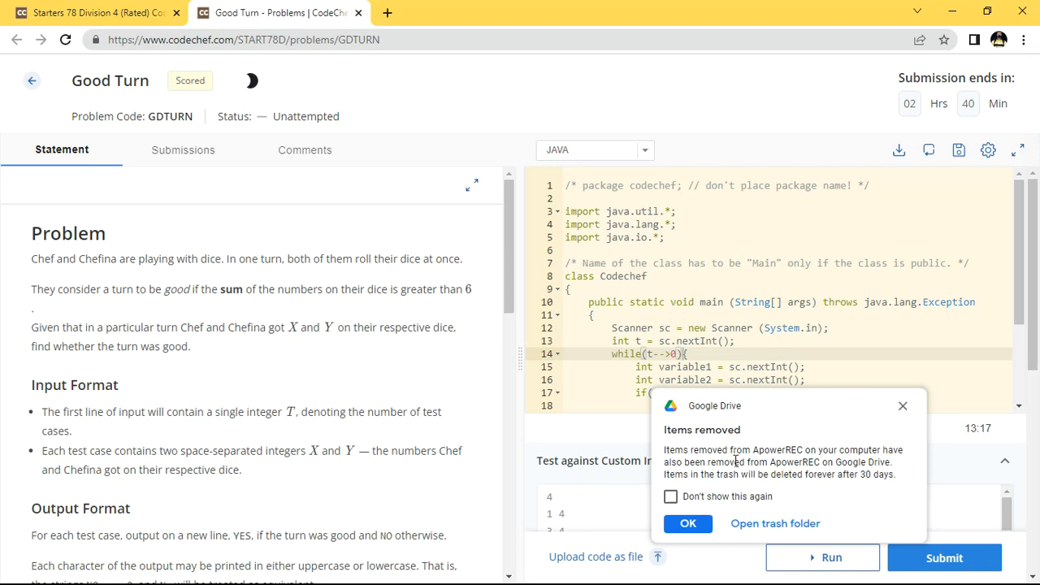
Dismiss the Google Drive removal notice and scroll down the Good Turn problem statement.
left_click(688, 523)
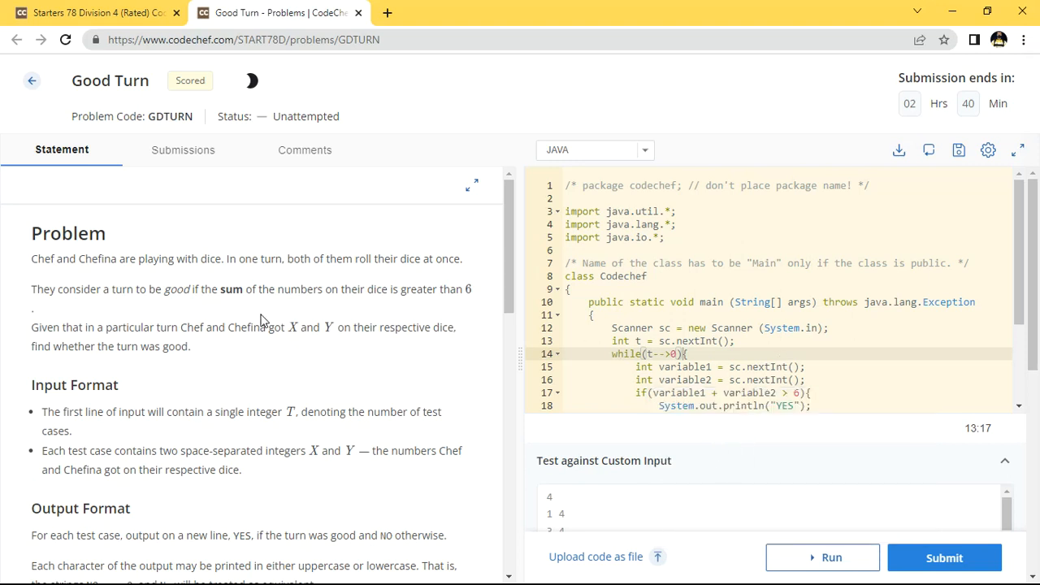
double_click(82, 81)
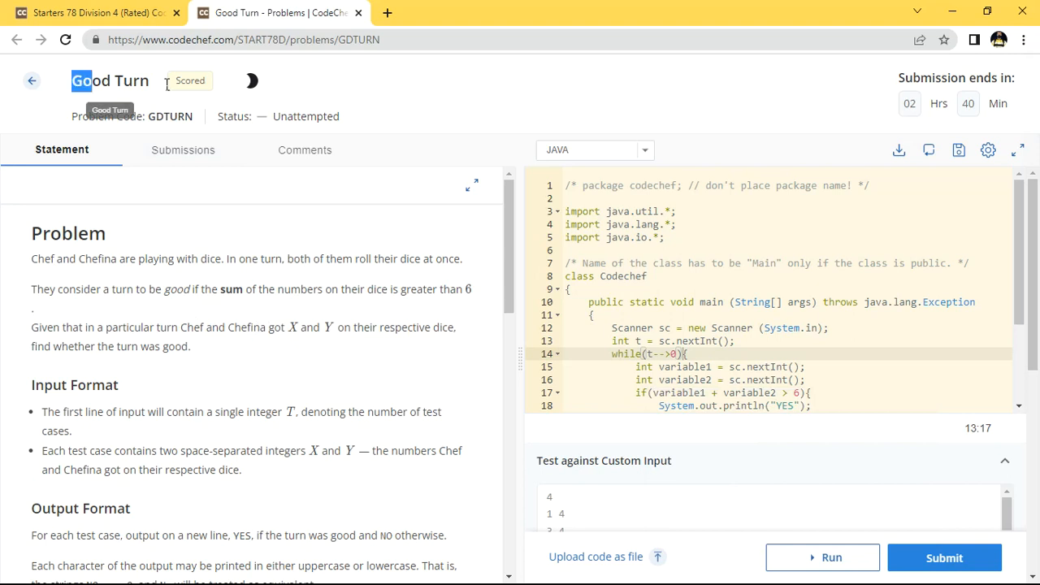
scroll("down", 3)
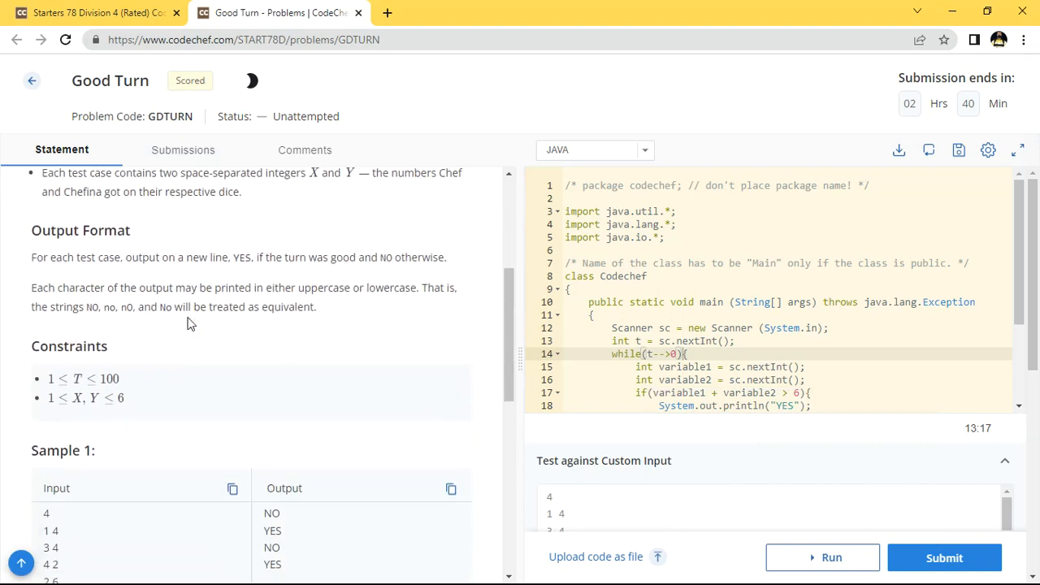
scroll("down", 3)
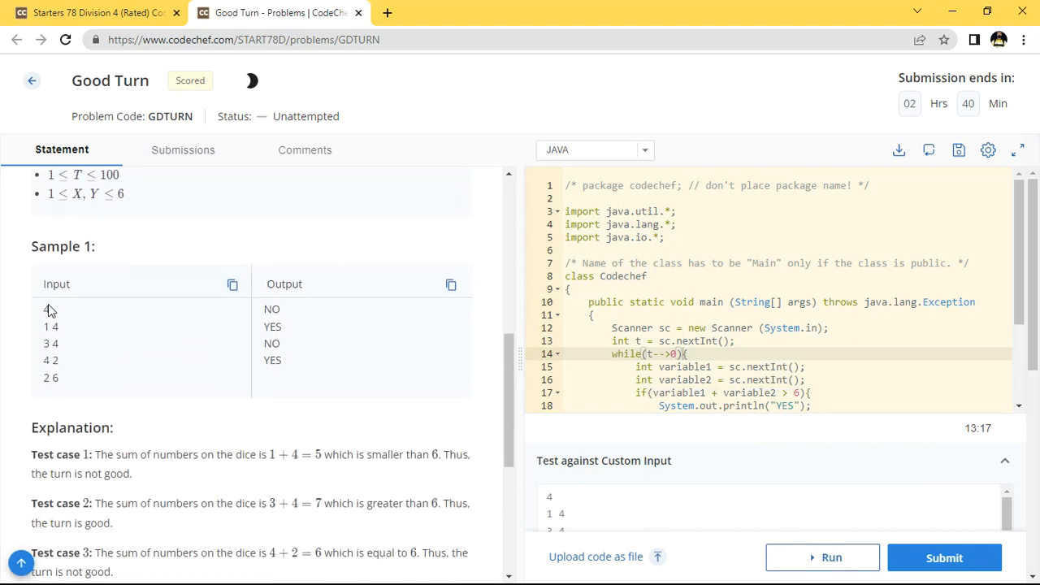
Review Sample 1's input lines (1 4, 2 6) and the test-case explanations.
double_click(46, 326)
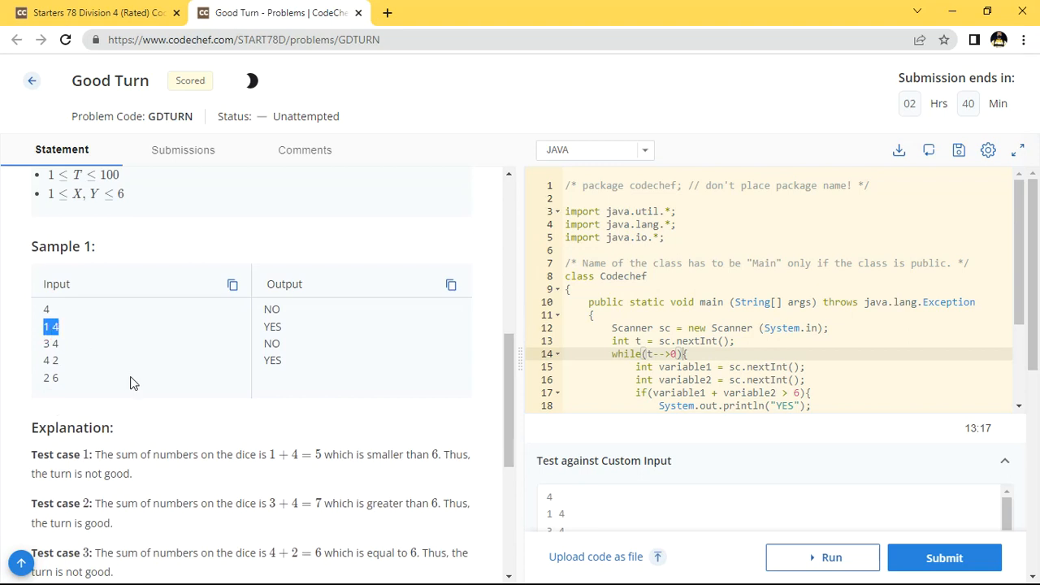
scroll("down", 3)
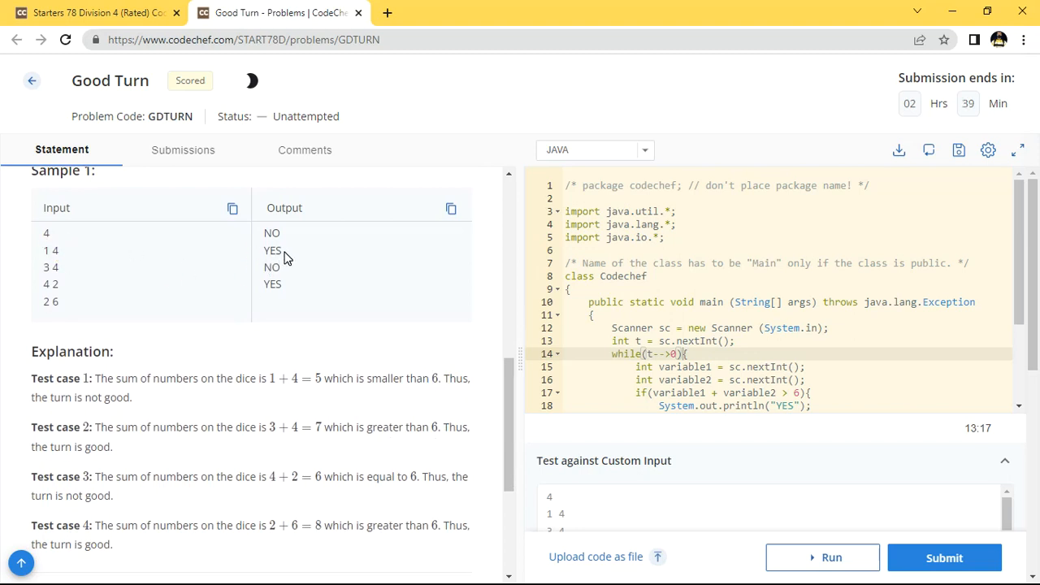
double_click(53, 267)
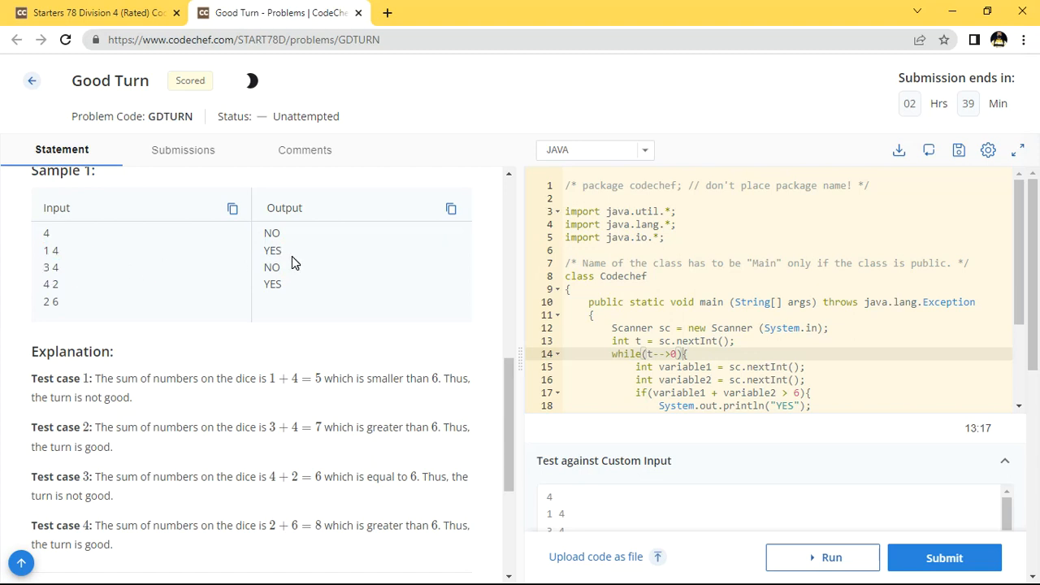
double_click(55, 301)
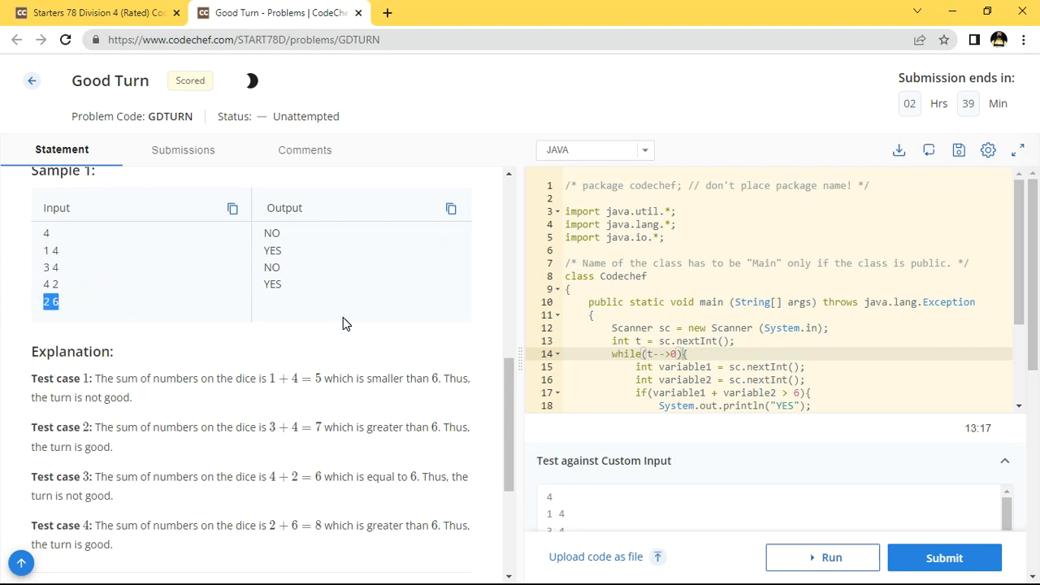
mouse_move(287, 297)
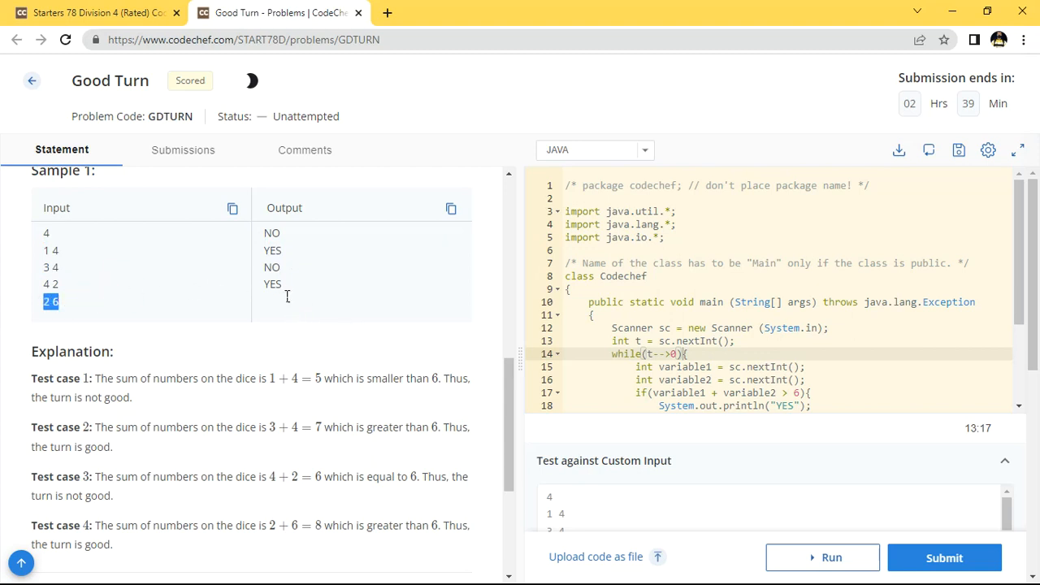
mouse_move(66, 283)
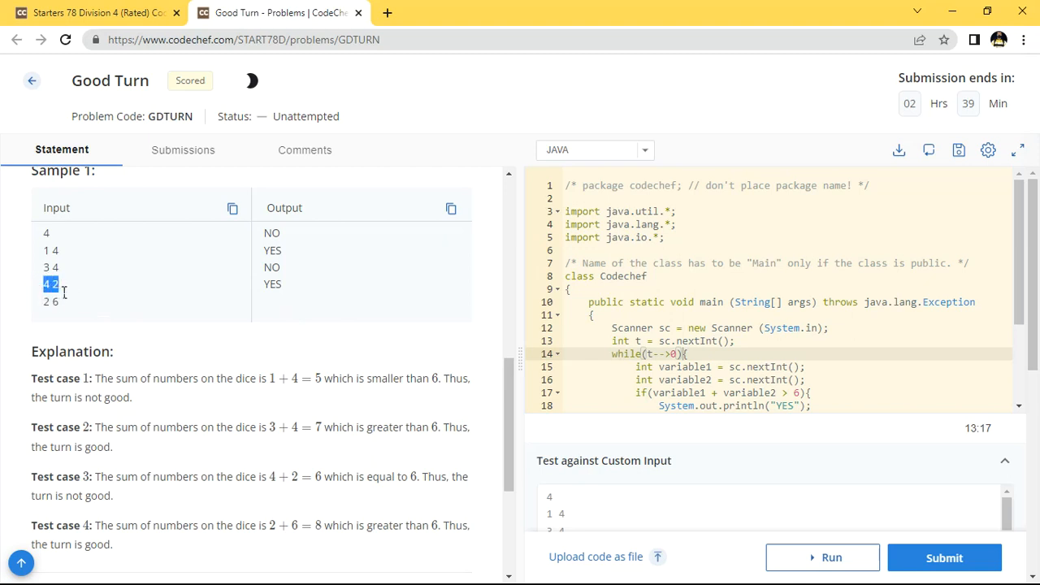
mouse_move(92, 304)
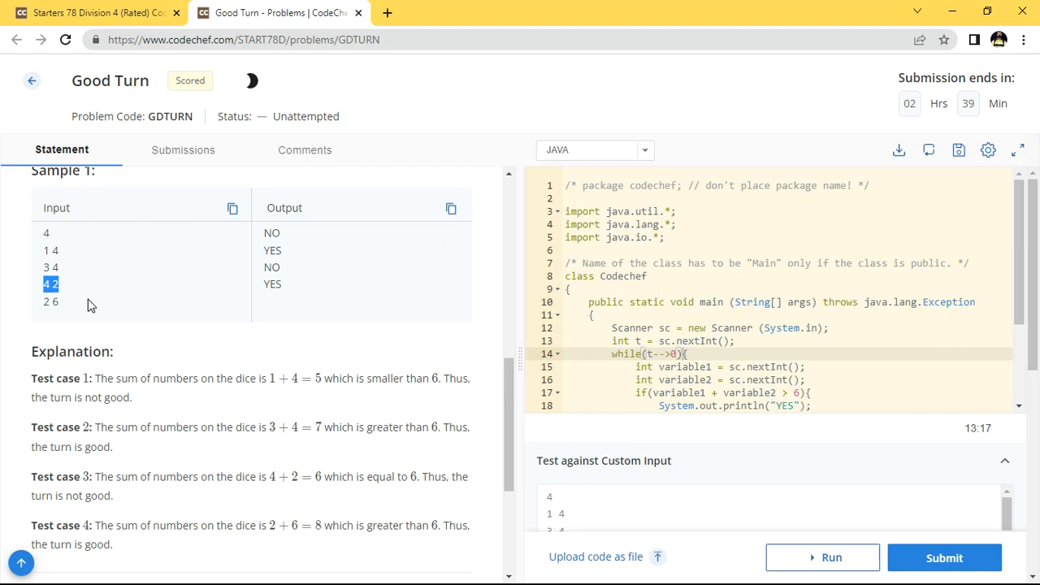
mouse_move(103, 300)
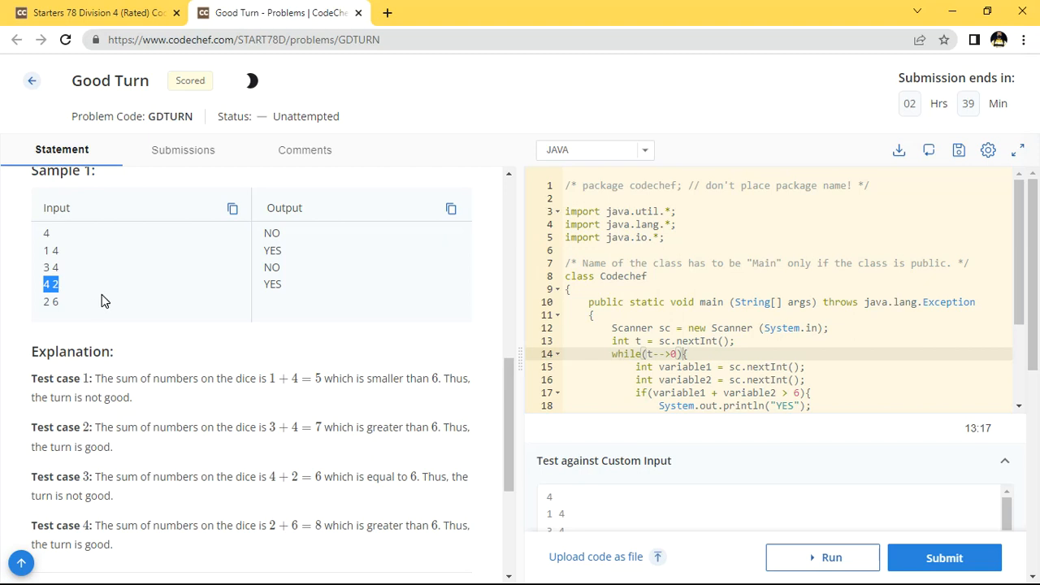
mouse_move(277, 434)
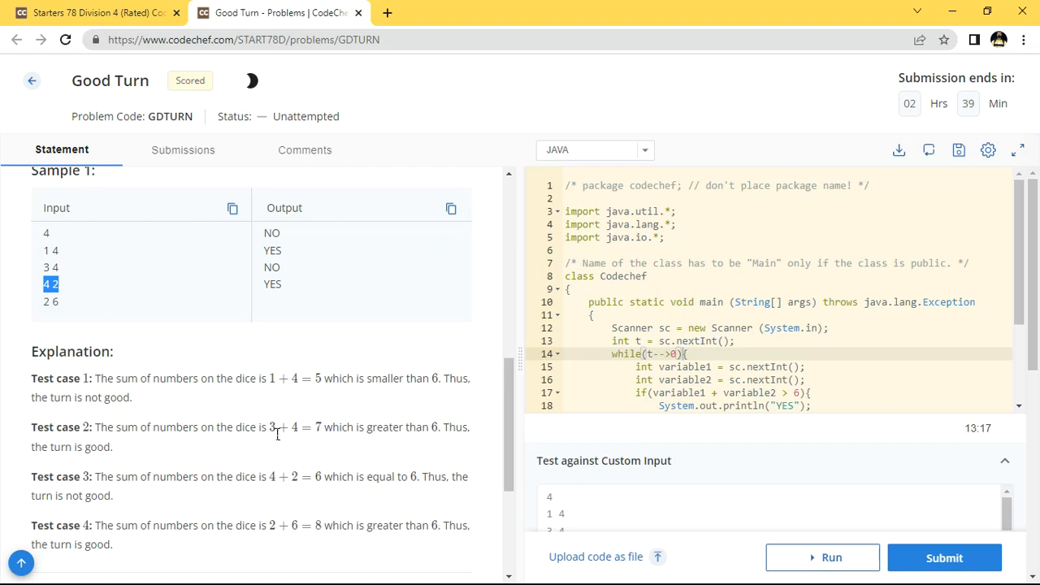
Submit the Java Good Turn solution for judging and expand the editor to full screen.
scroll("down", 3)
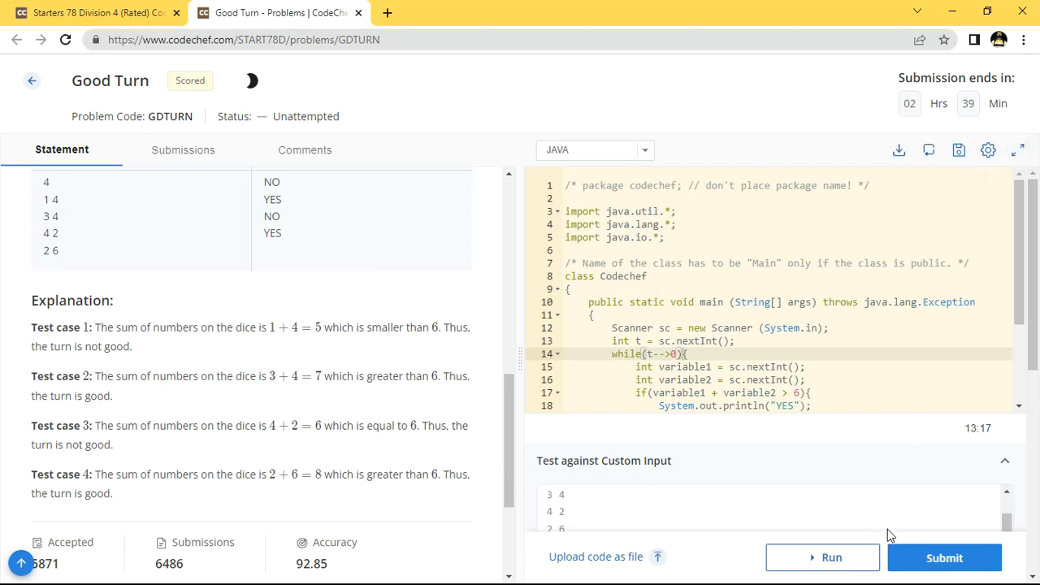
mouse_move(944, 557)
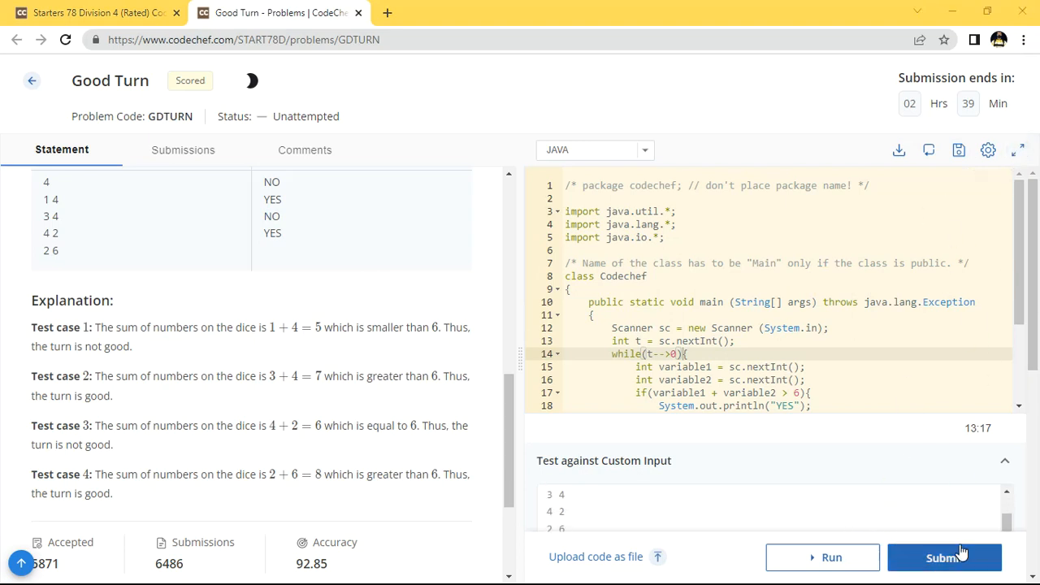
left_click(944, 557)
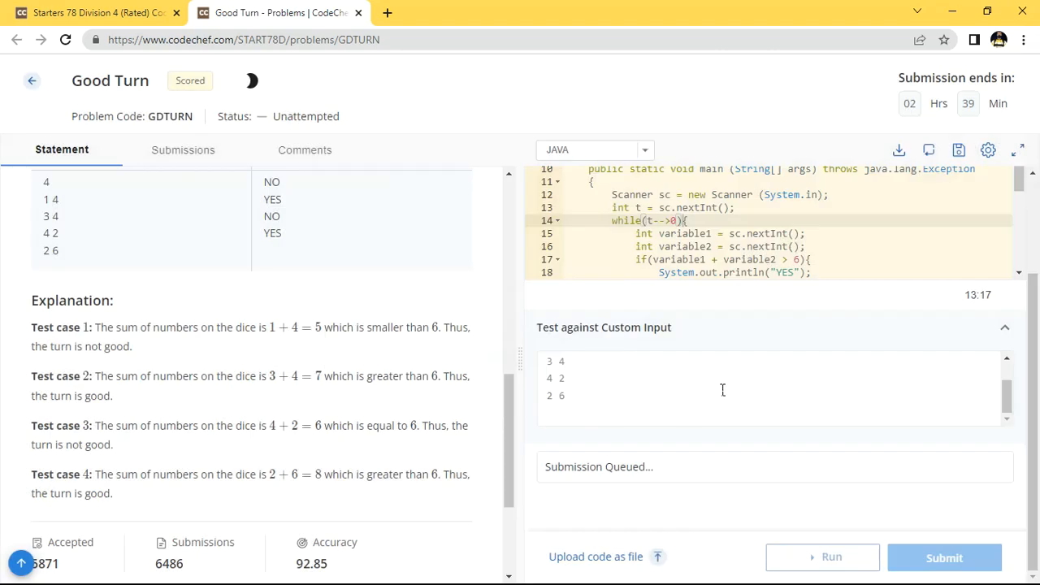
left_click(1017, 150)
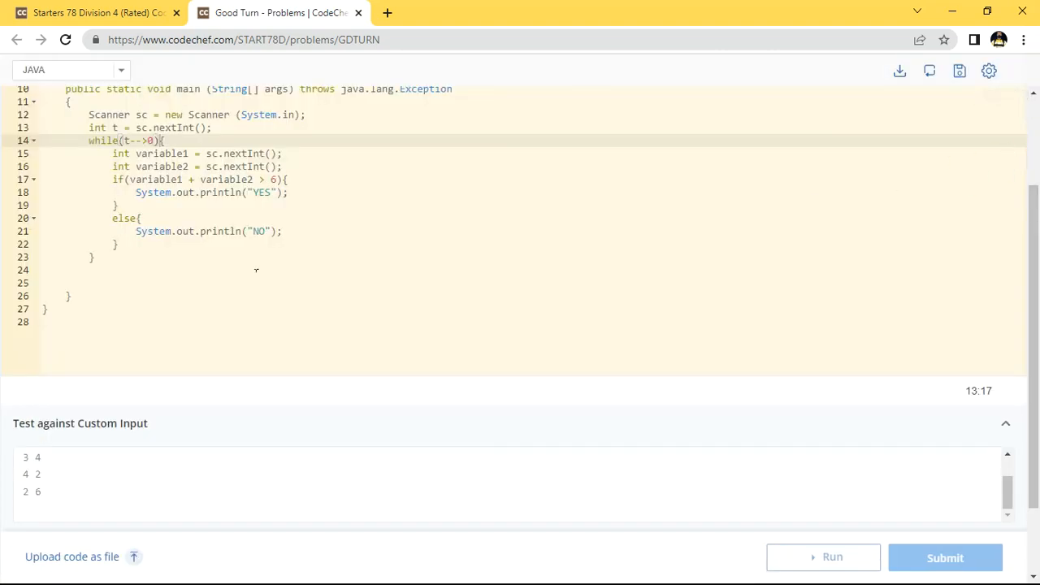
Choose JAVA as the solution language and switch the code editor to full screen.
scroll("up", 3)
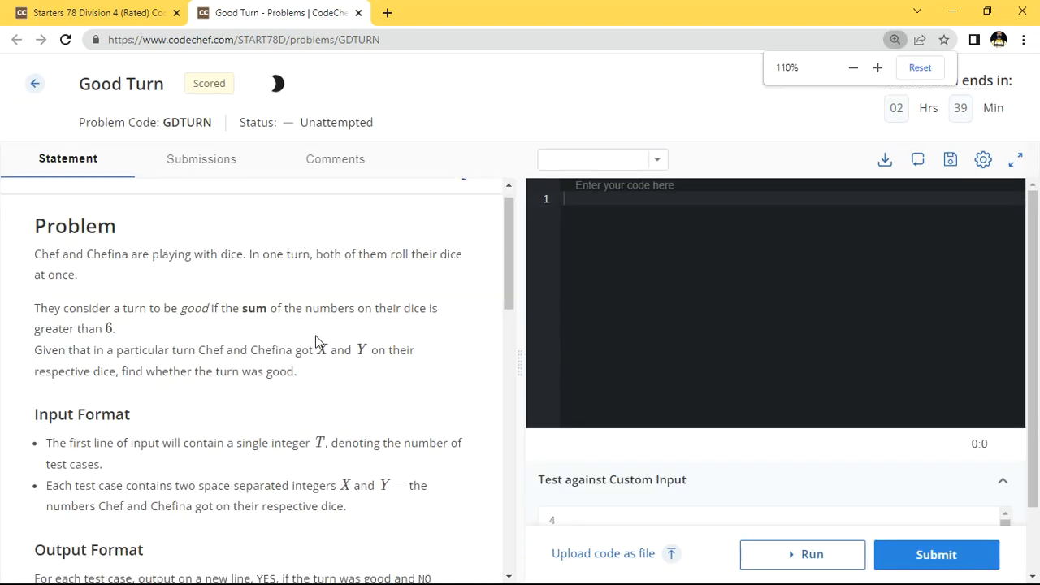
scroll("down", 3)
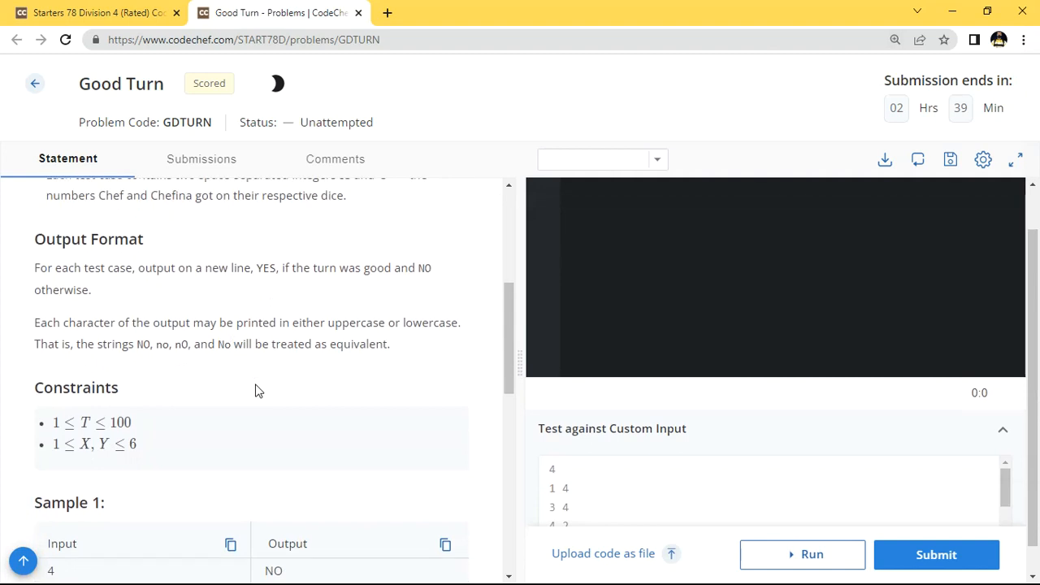
left_click(601, 159)
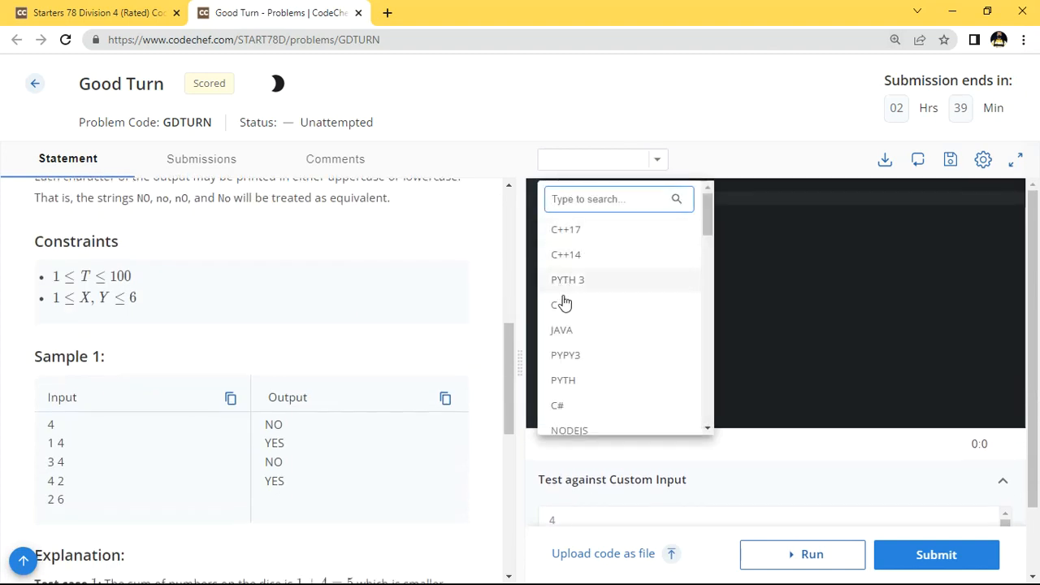
left_click(561, 330)
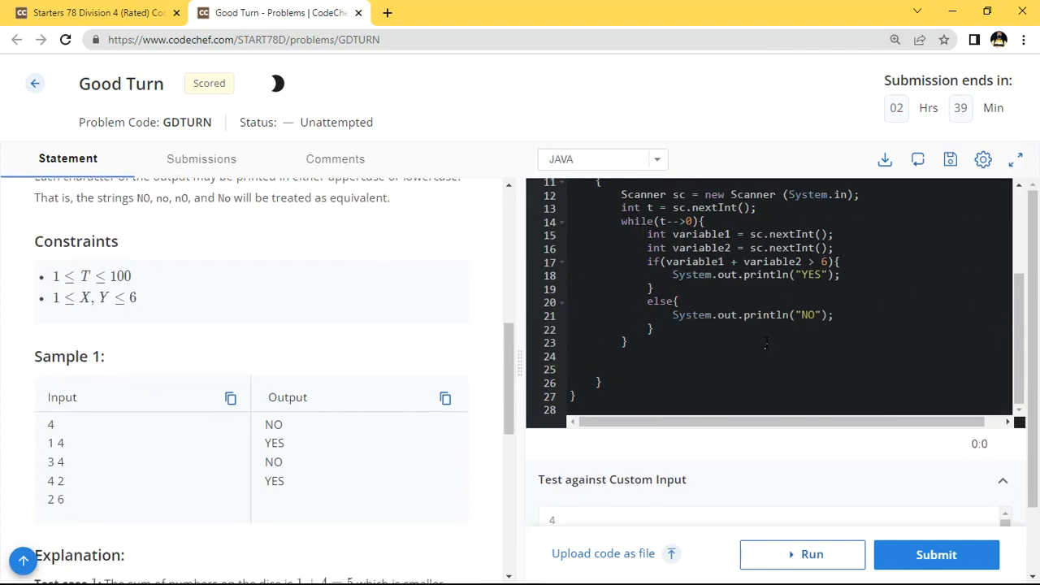
left_click(1015, 159)
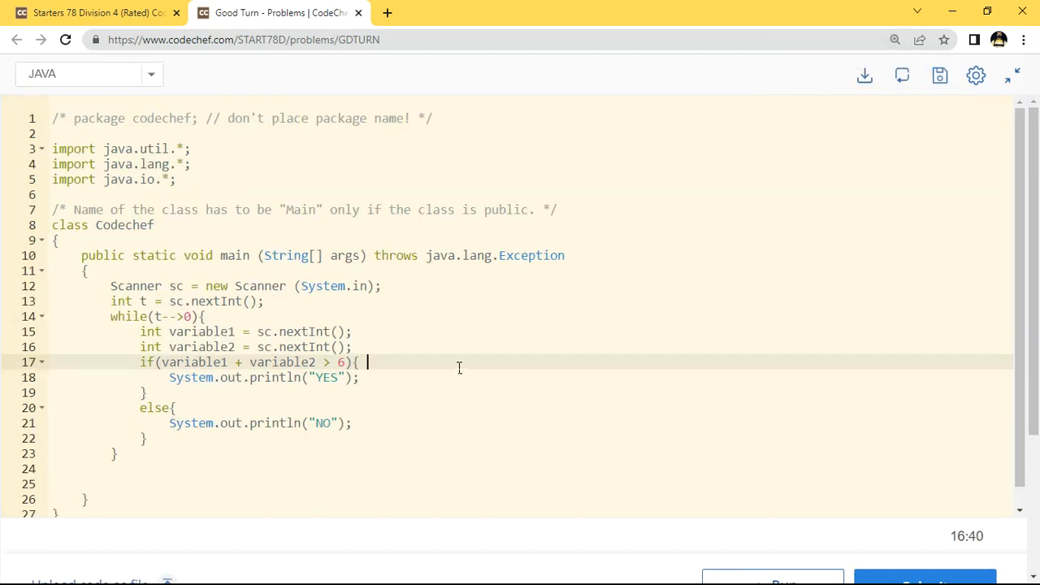
Begin a // comment on line 17 saying variable names should be different.
type("//")
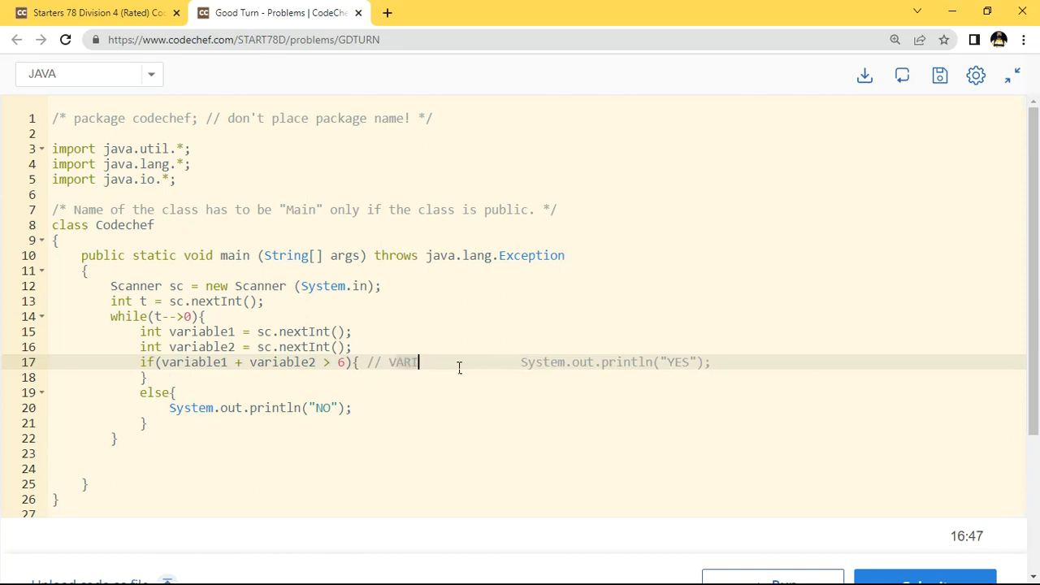
key("Enter")
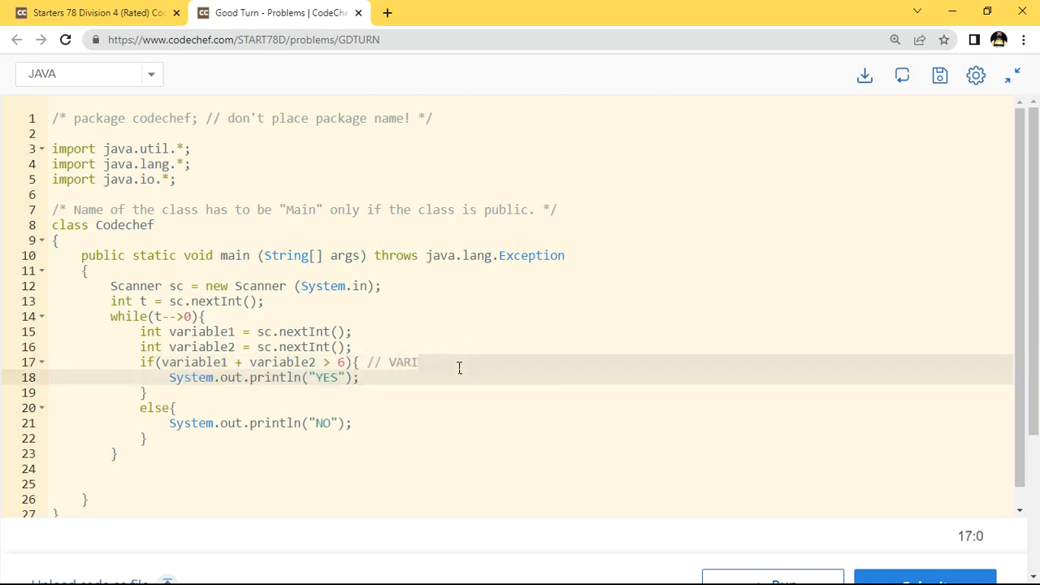
key("Backspace")
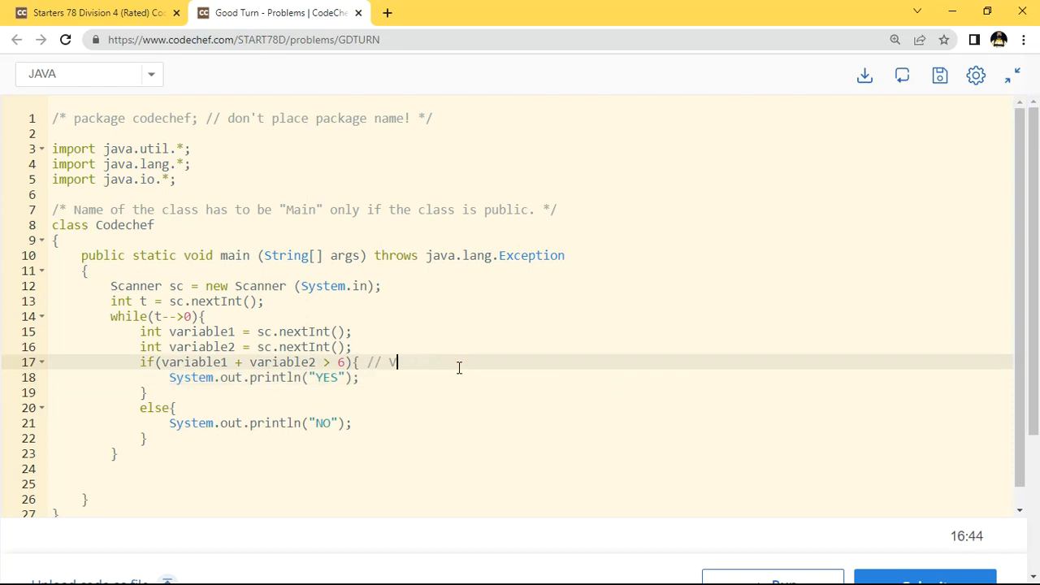
type("ARIABLE NAME SHU")
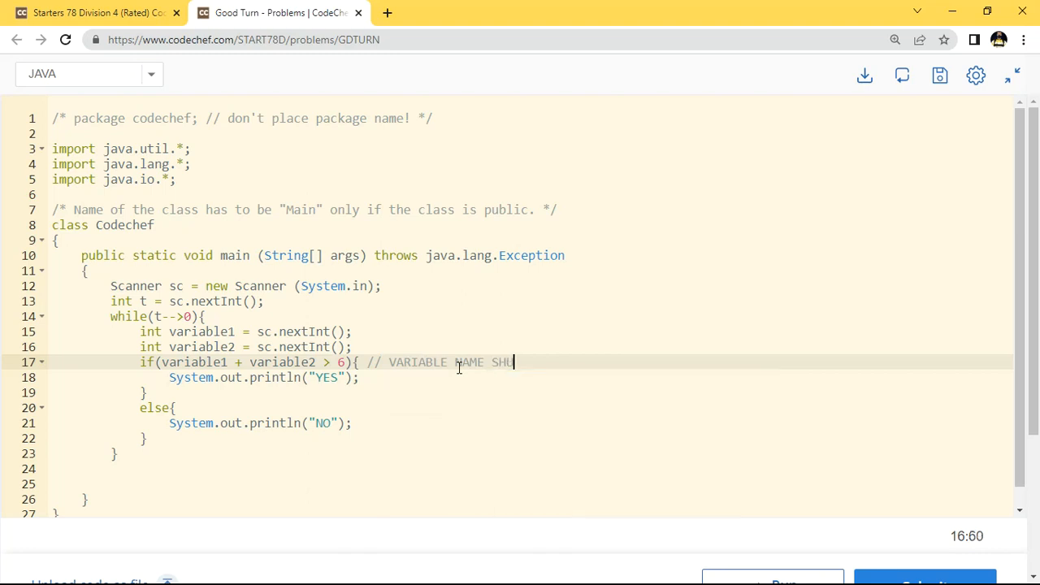
key("Backspace")
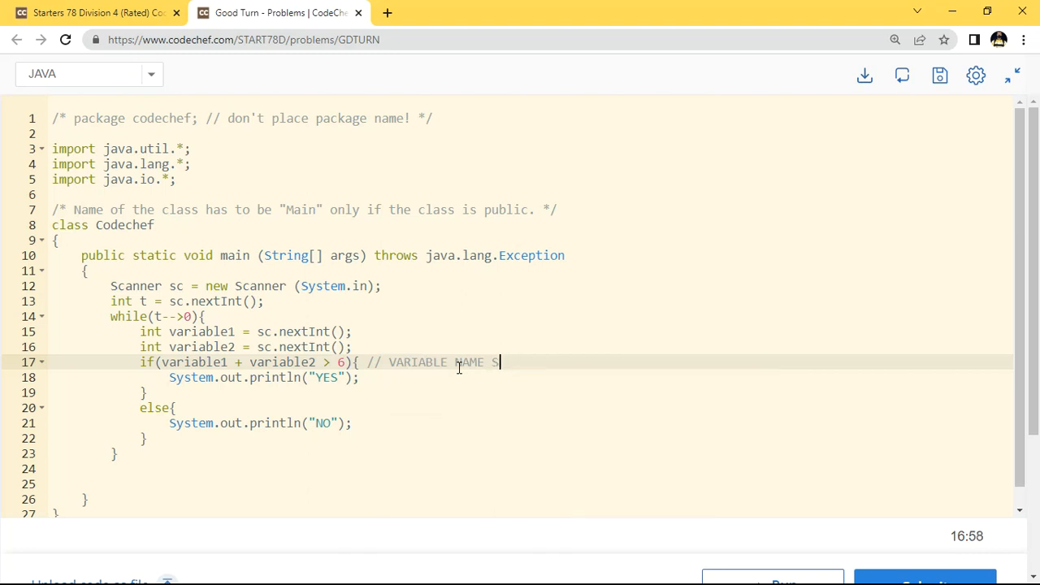
type("HU")
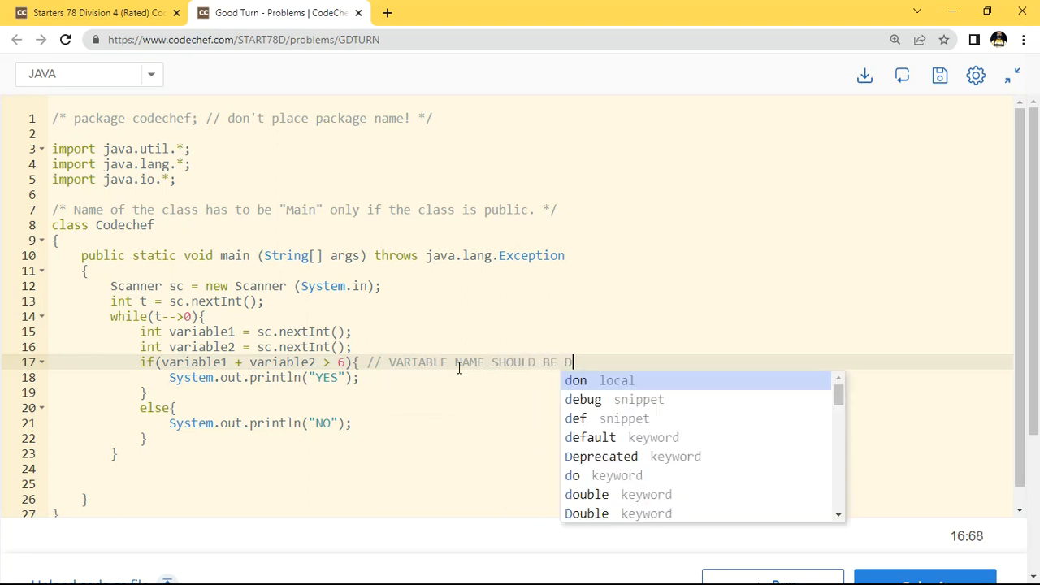
type("IFFERENT")
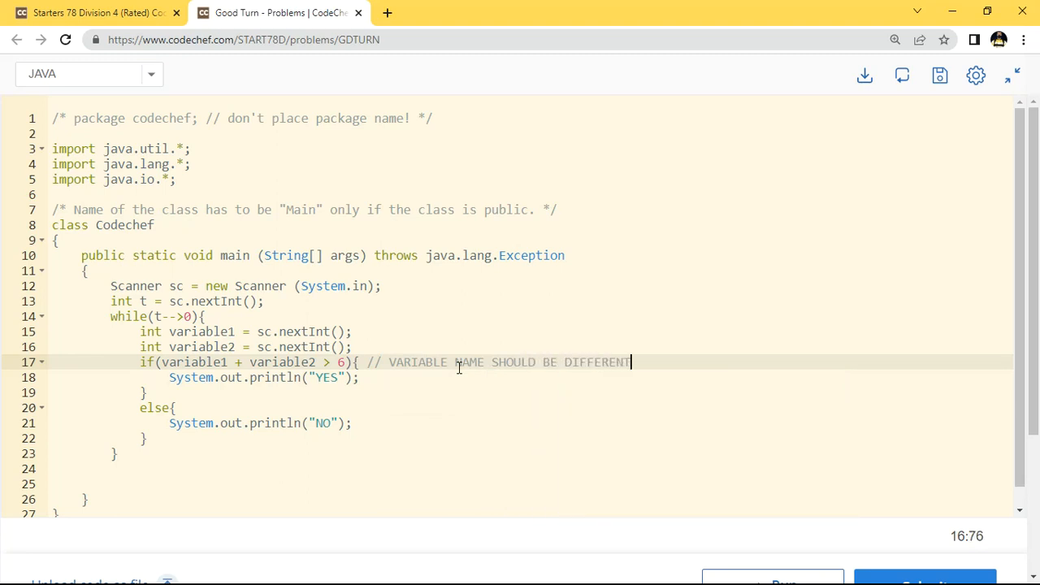
Finish the comment with 'otherwise your rating will go down'.
type("OTHERWISE YOY")
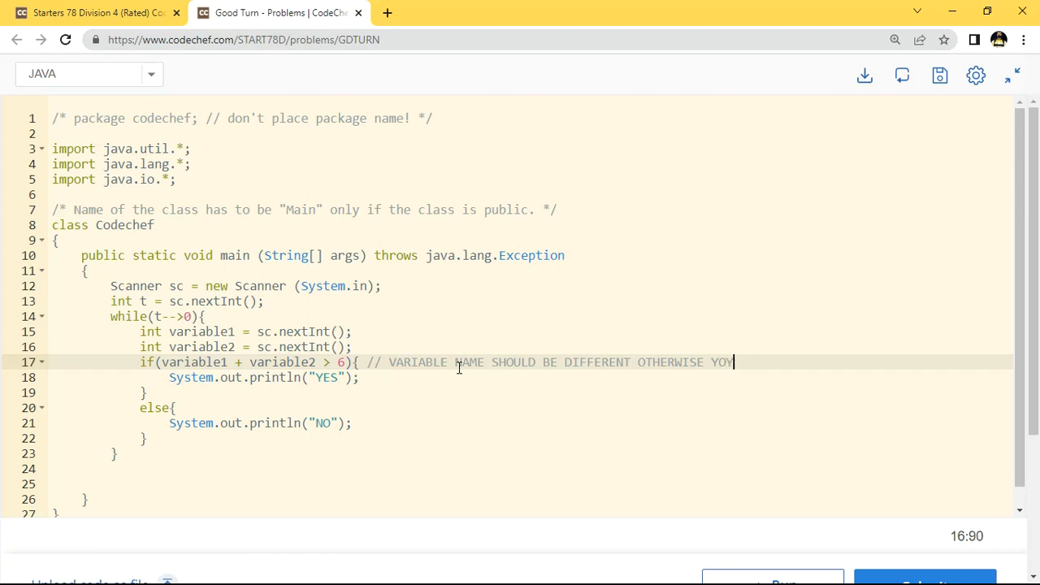
type("R")
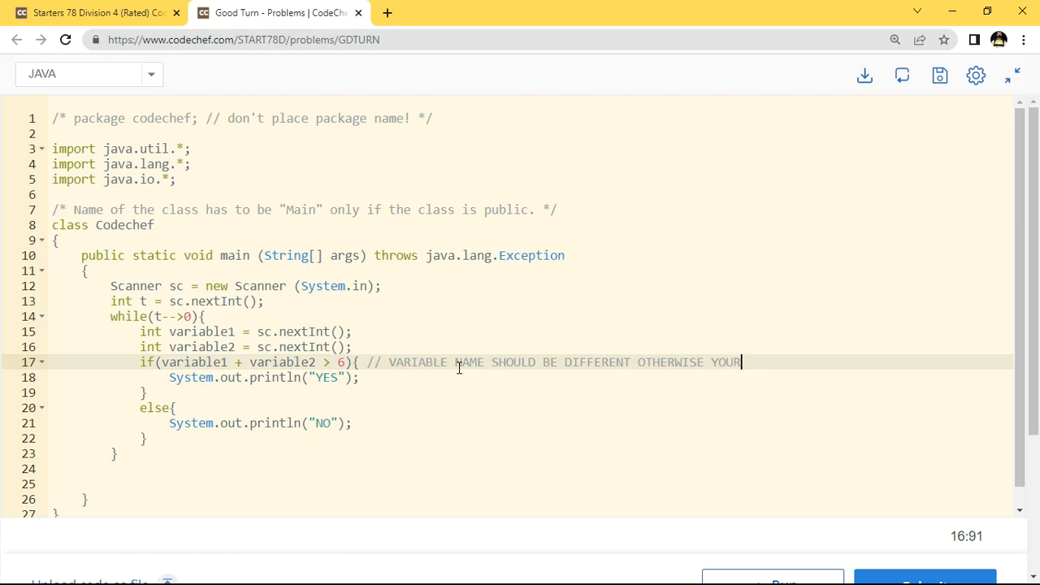
type("RATING")
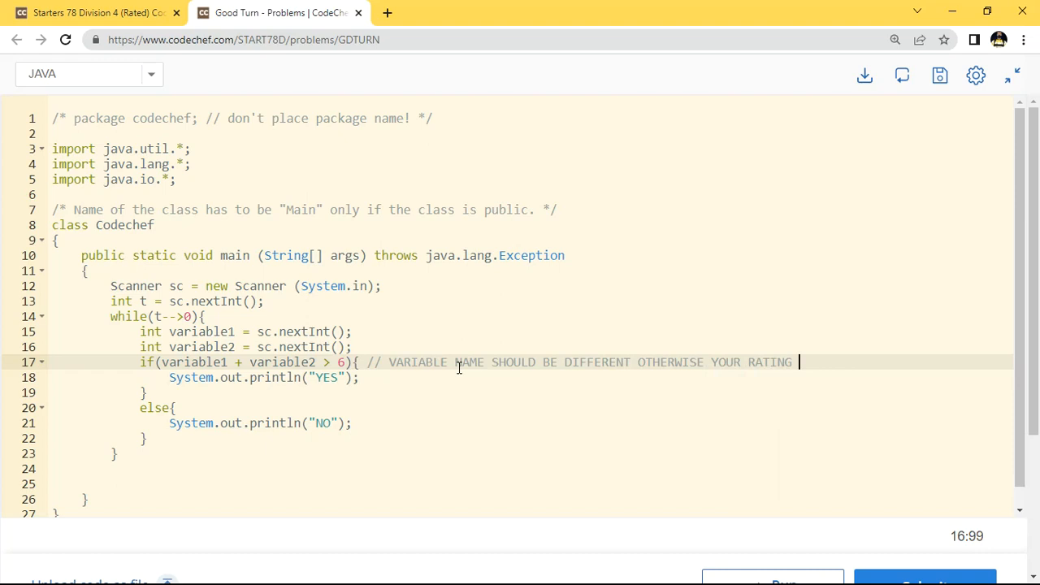
type("IT WILL")
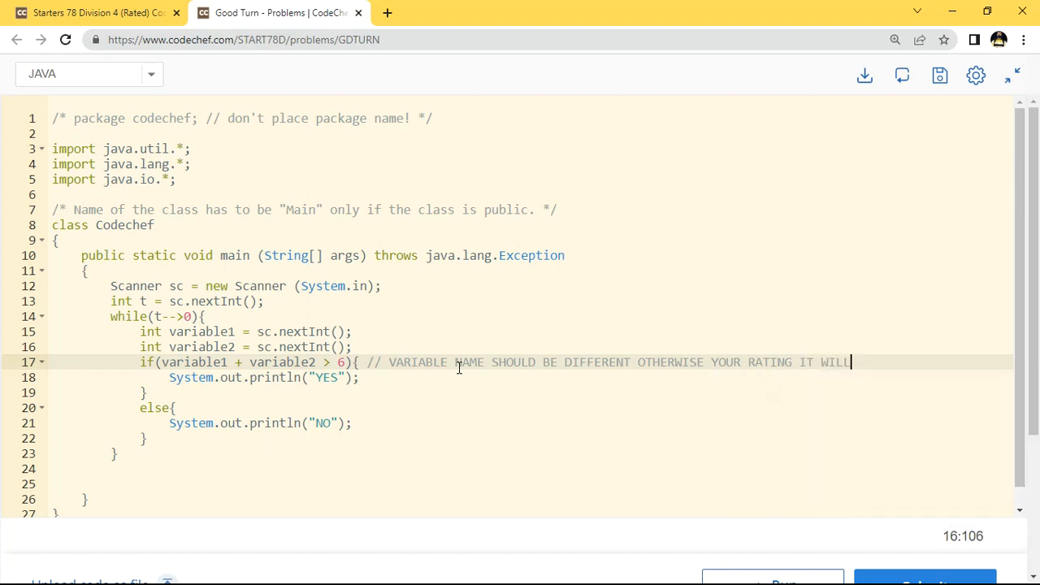
type("WOWN")
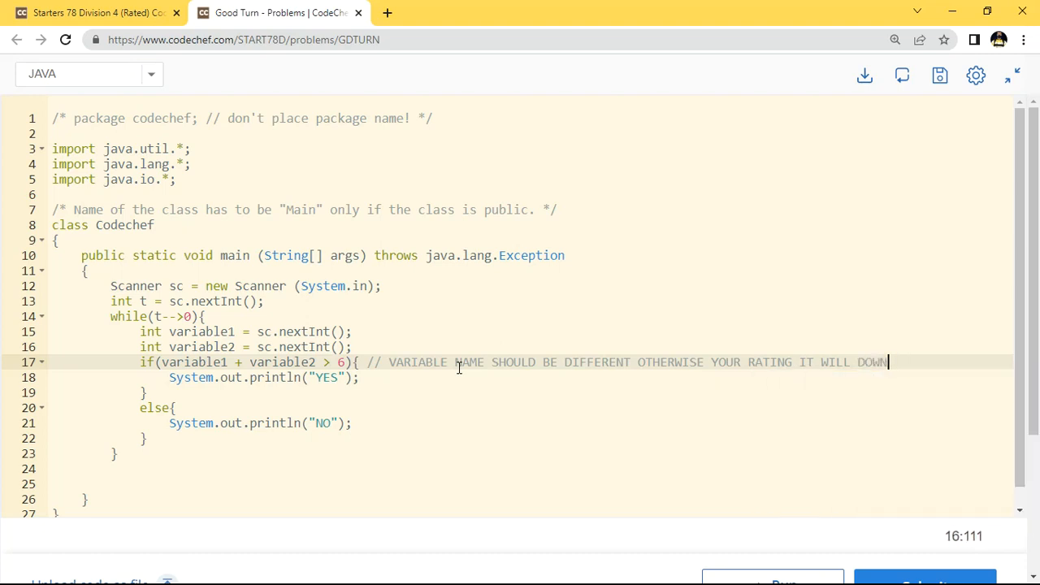
type(">")
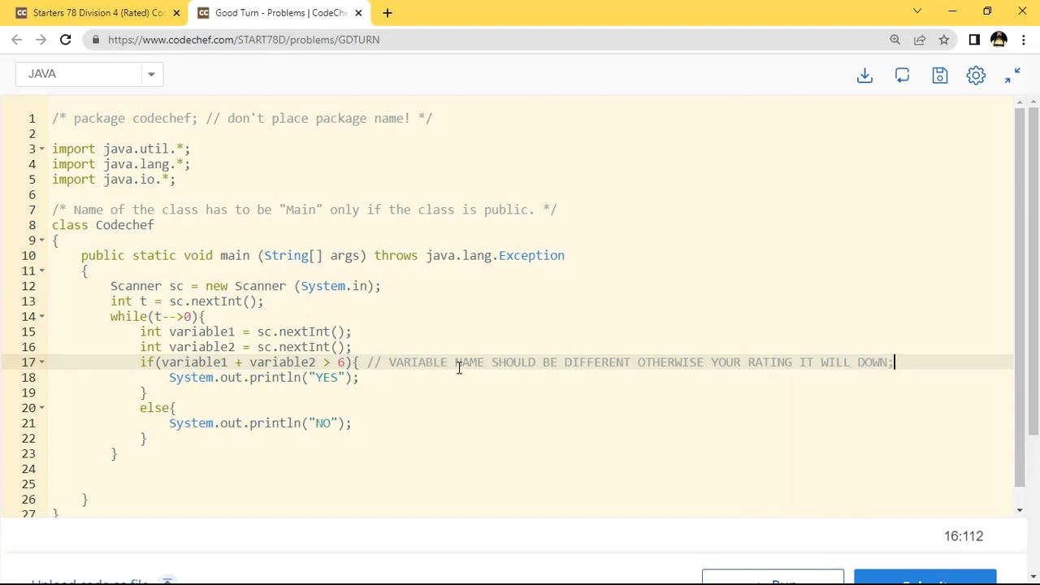